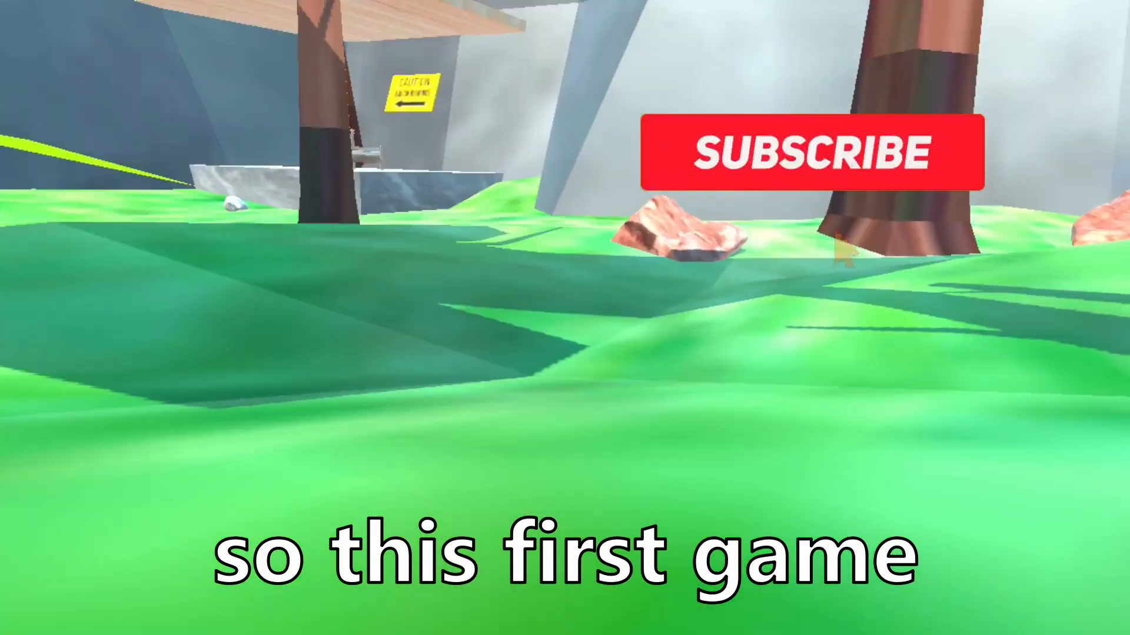
left_click(806, 150)
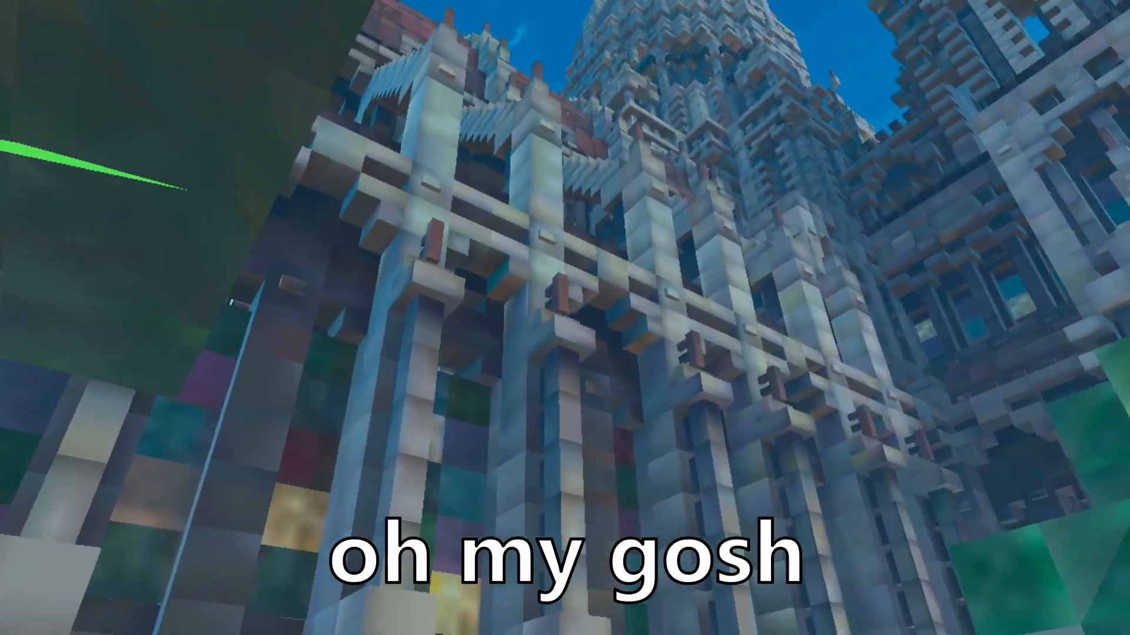
mouse_move(565, 317)
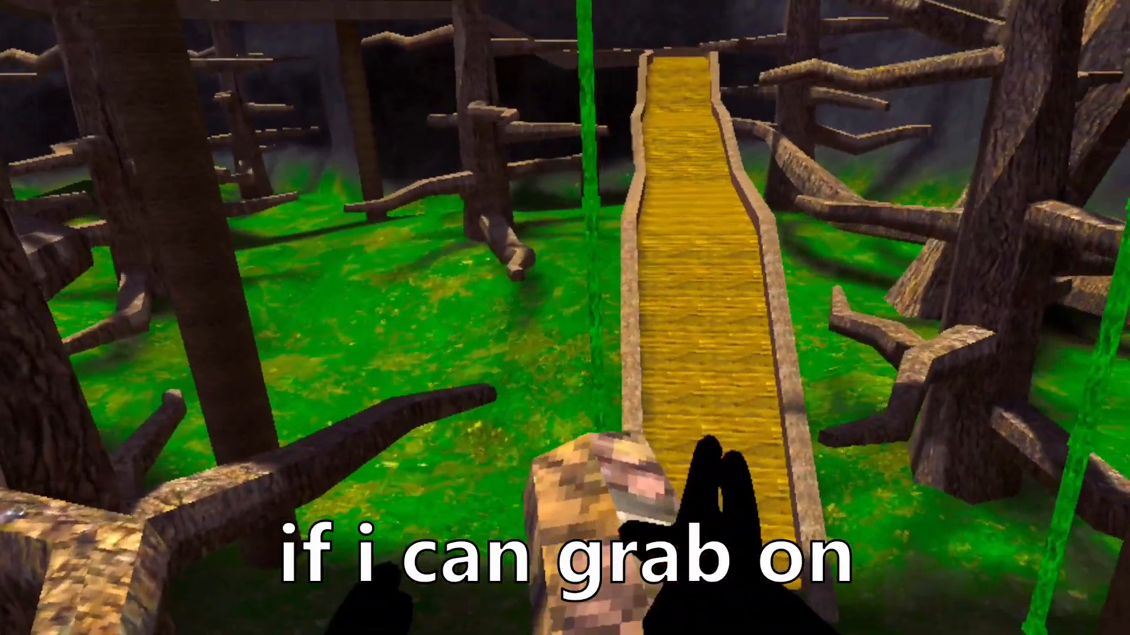
mouse_move(565, 318)
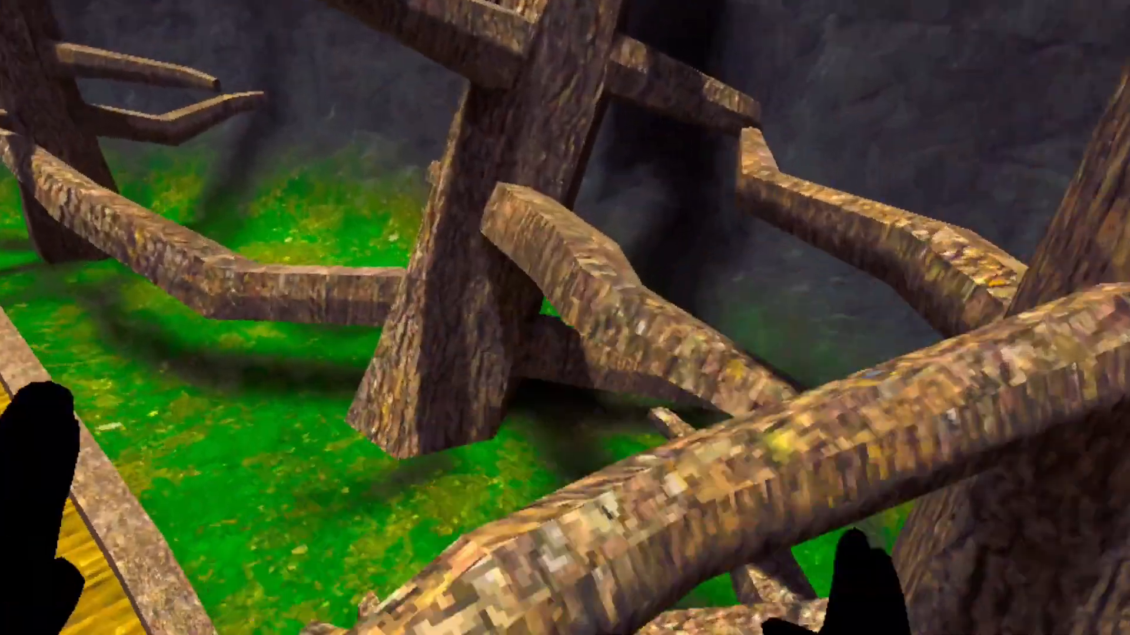